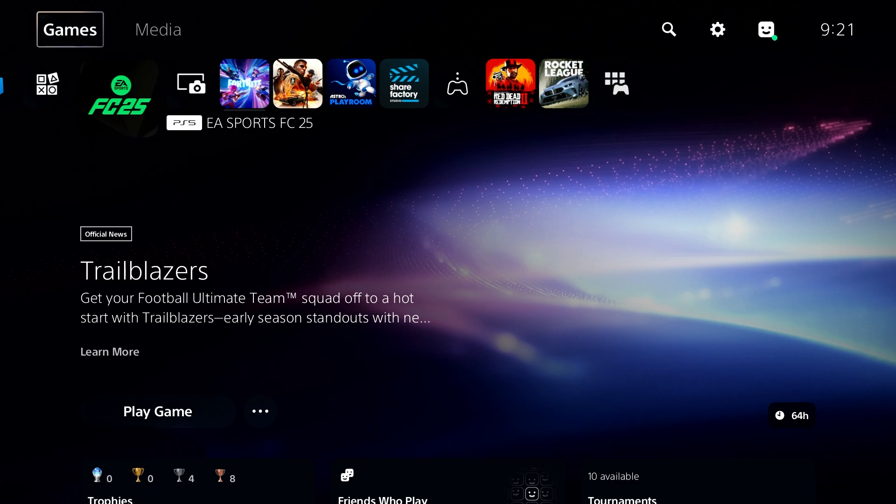
{"action": "mouse_move", "coordinate": [717, 29]}
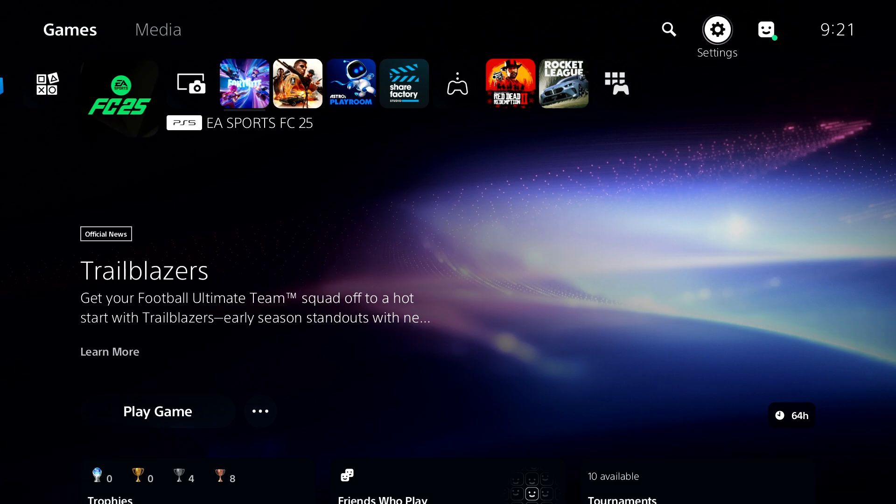
Step: Go from Home into Settings, then Network, showing the network configuration options
{"action": "left_click", "coordinate": [716, 28]}
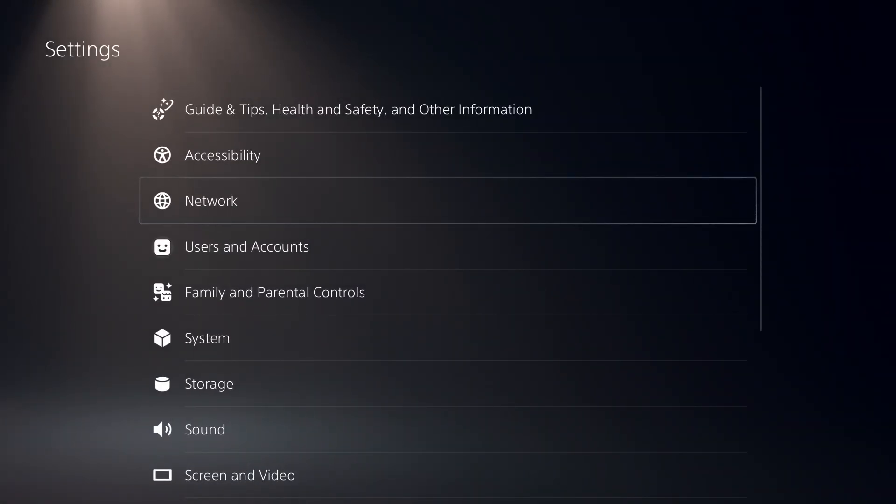
{"action": "left_click", "coordinate": [211, 201]}
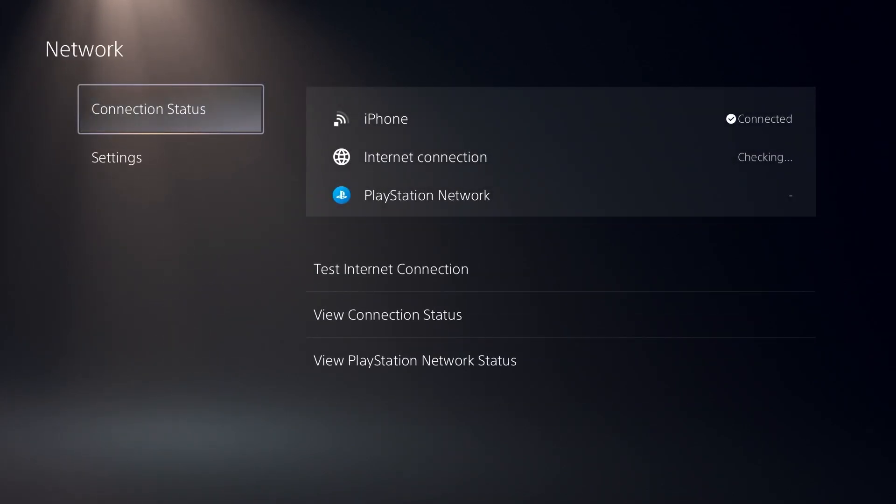
{"action": "left_click", "coordinate": [116, 157]}
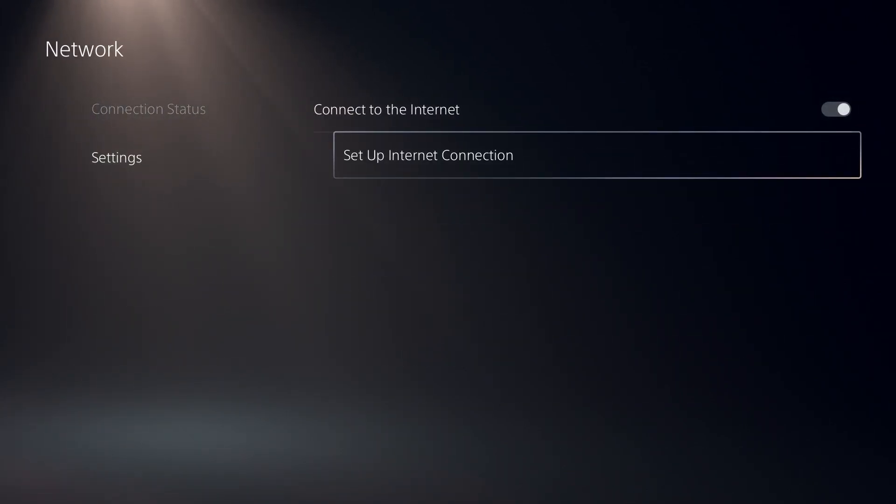
Step: Reach Advanced Settings for the connected iPhone Wi-Fi network via Set Up Internet Connection
{"action": "left_click", "coordinate": [428, 155]}
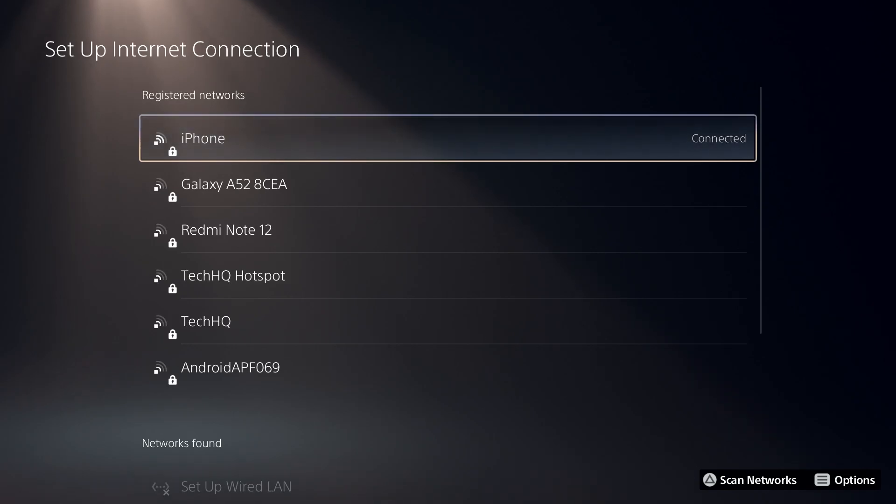
{"action": "left_click", "coordinate": [853, 480]}
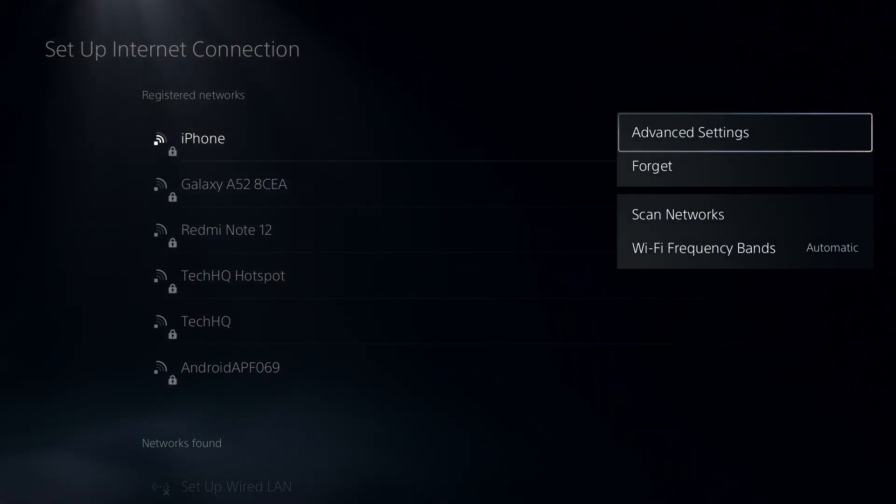
{"action": "left_click", "coordinate": [691, 132]}
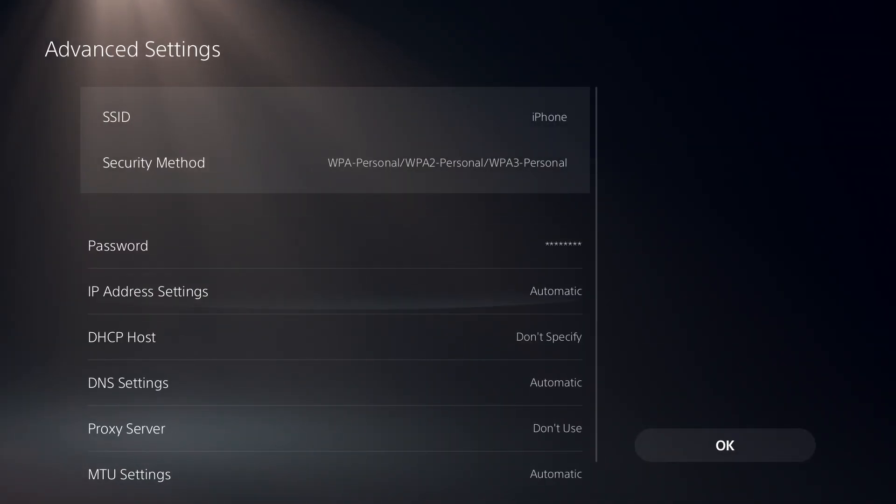
Step: Switch DNS to Manual and enter primary 8.8.8.8 and secondary 8.4.4.8 on the keypad
{"action": "scroll", "scroll_direction": "down", "scroll_amount": 3}
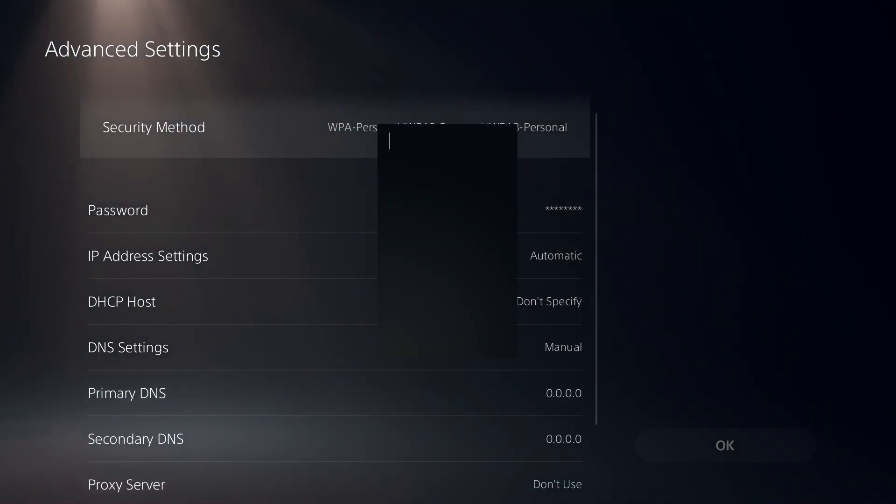
{"action": "left_click", "coordinate": [448, 142]}
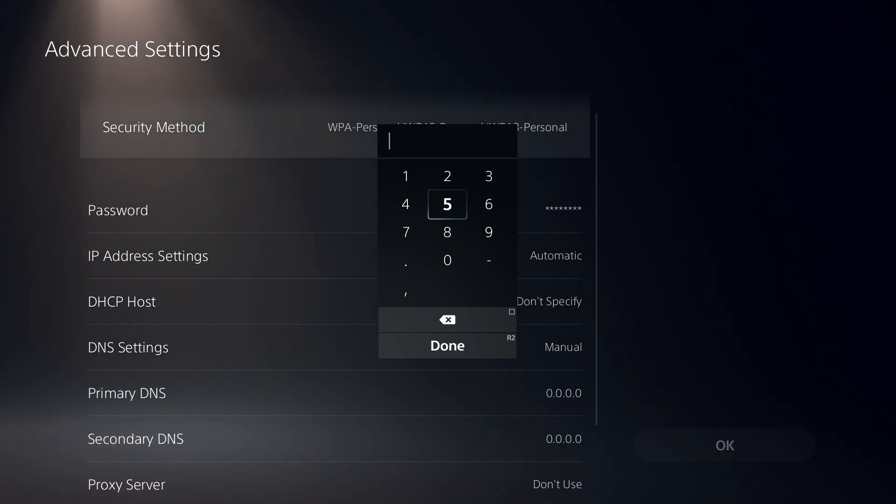
{"action": "left_click", "coordinate": [405, 259]}
{"action": "type", "text": "8.8.8"}
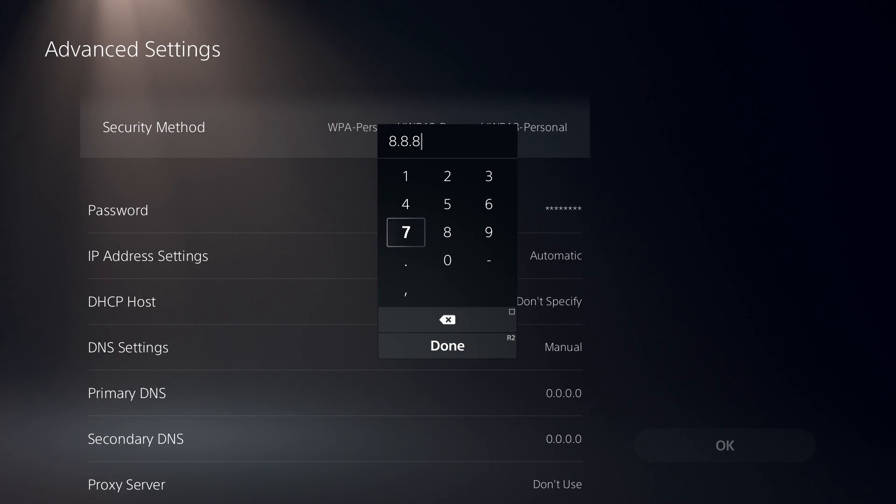
{"action": "left_click", "coordinate": [447, 345]}
{"action": "type", "text": "8"}
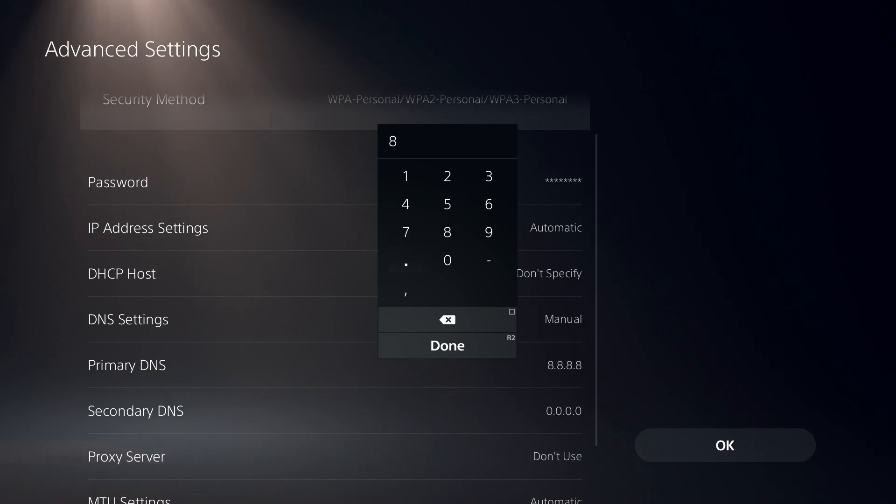
{"action": "left_click", "coordinate": [405, 204]}
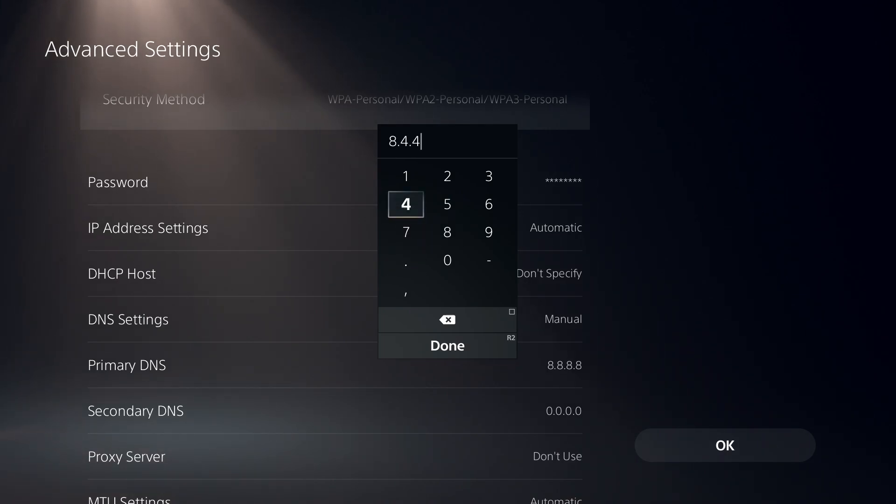
{"action": "left_click", "coordinate": [447, 345]}
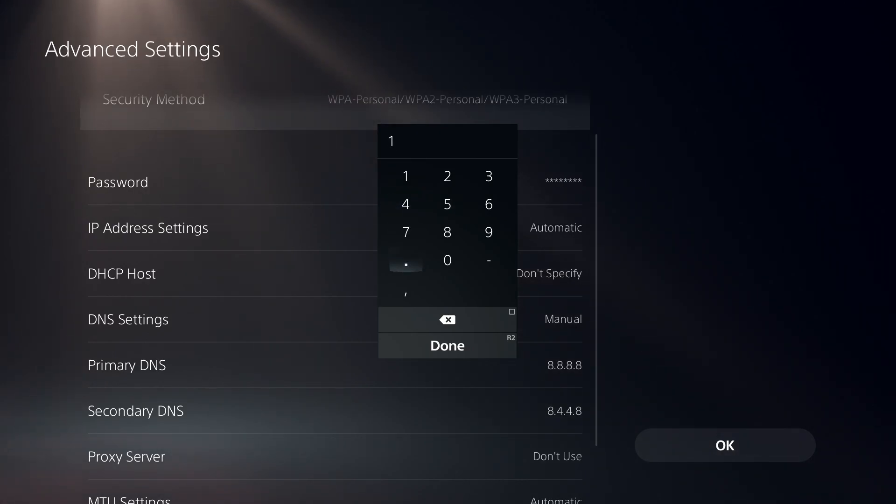
Step: Re-enter primary DNS as 1.1.1.1 and secondary as 1.0.0.1, then save with OK
{"action": "left_click", "coordinate": [405, 176]}
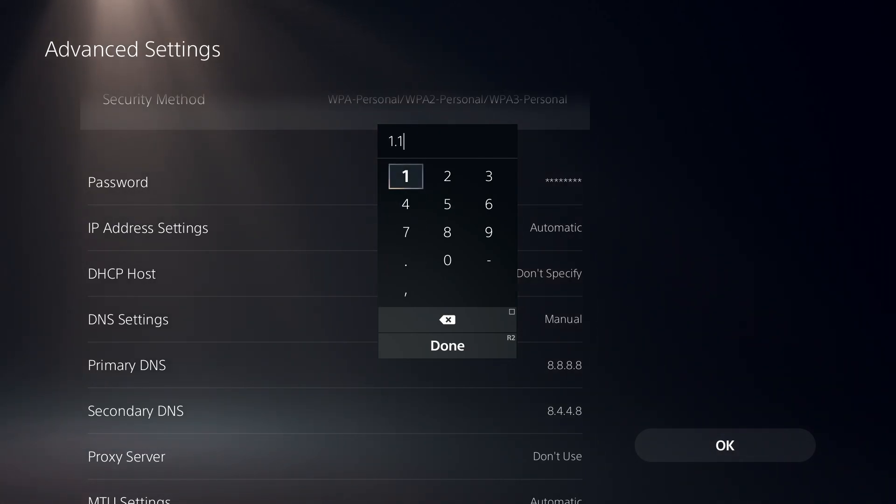
{"action": "left_click", "coordinate": [405, 175]}
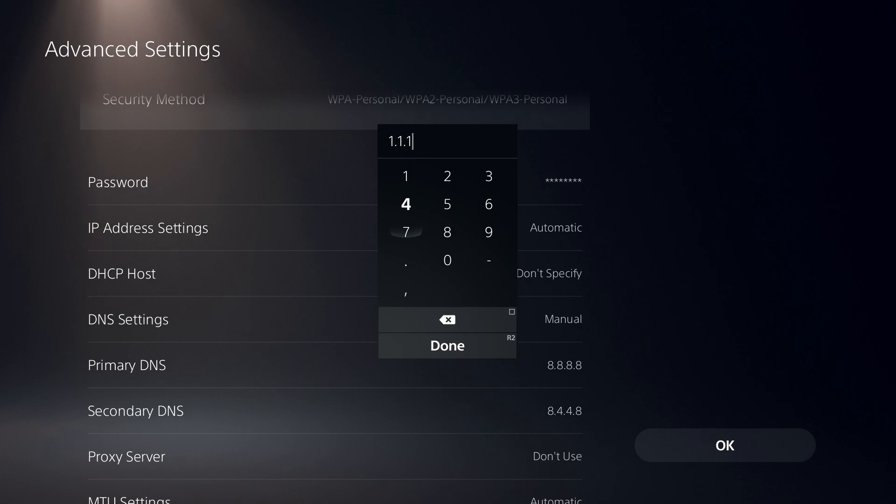
{"action": "left_click", "coordinate": [447, 345]}
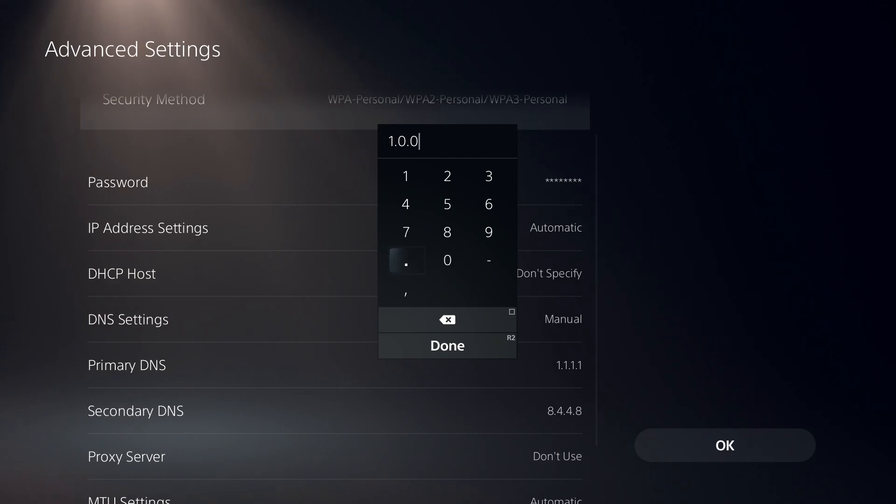
{"action": "left_click", "coordinate": [448, 345]}
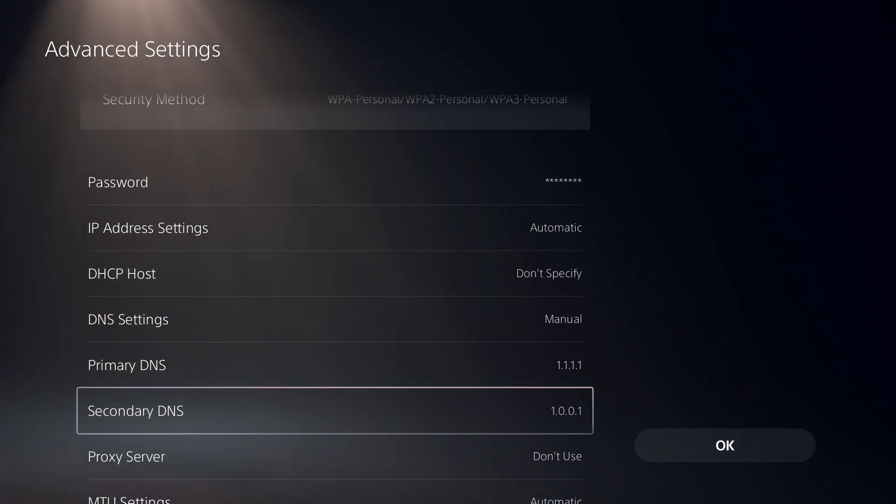
{"action": "left_click", "coordinate": [725, 445]}
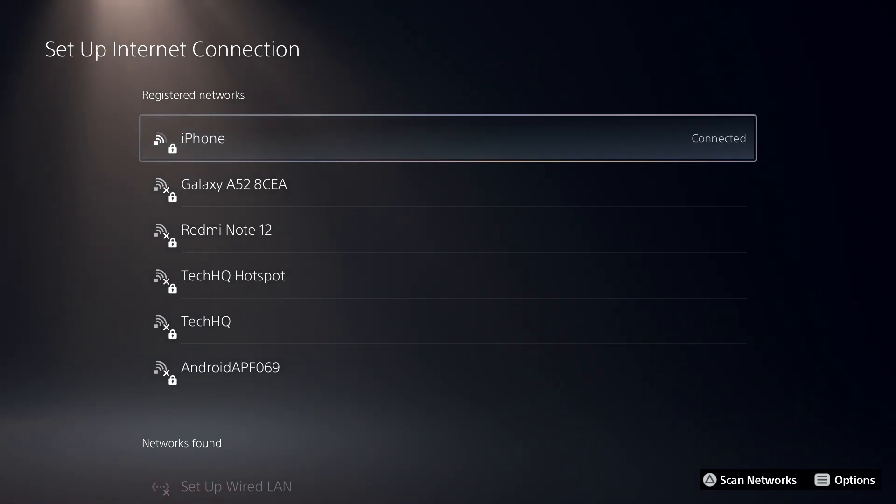
Step: Scroll the network list down to the Set Up Wired LAN option
{"action": "scroll", "scroll_direction": "down", "scroll_amount": 3}
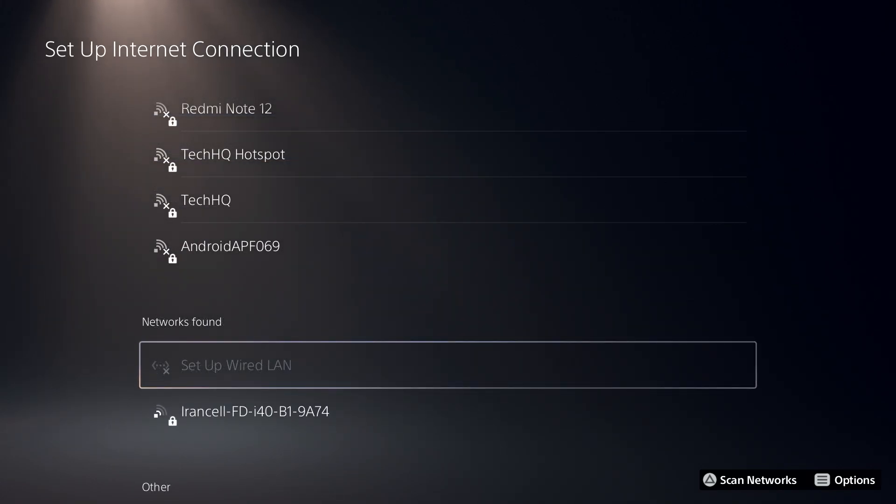